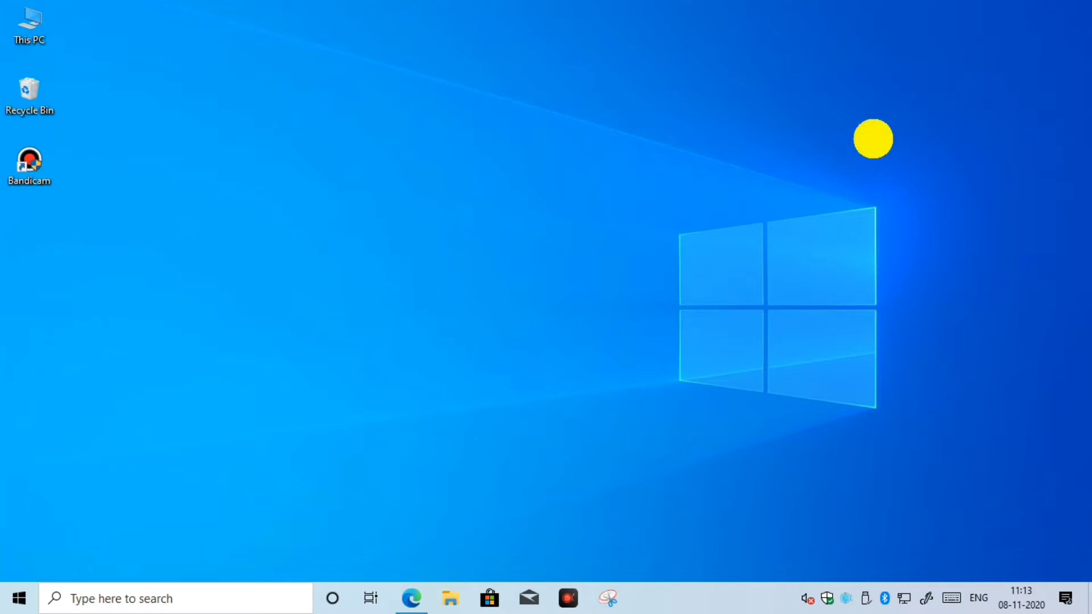
mouse_move(590, 277)
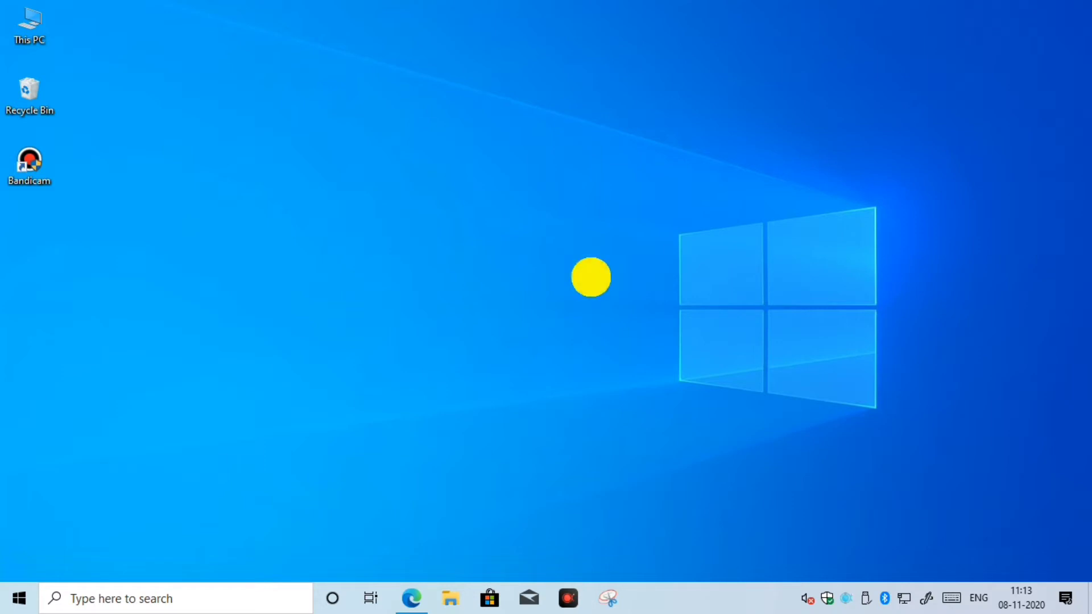
mouse_move(525, 258)
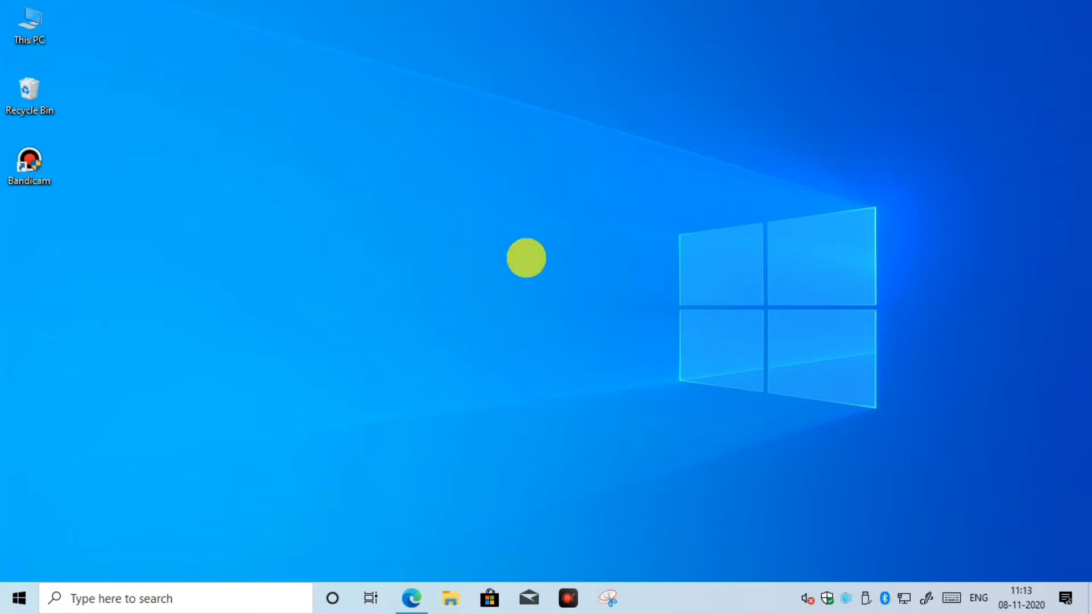
mouse_move(713, 355)
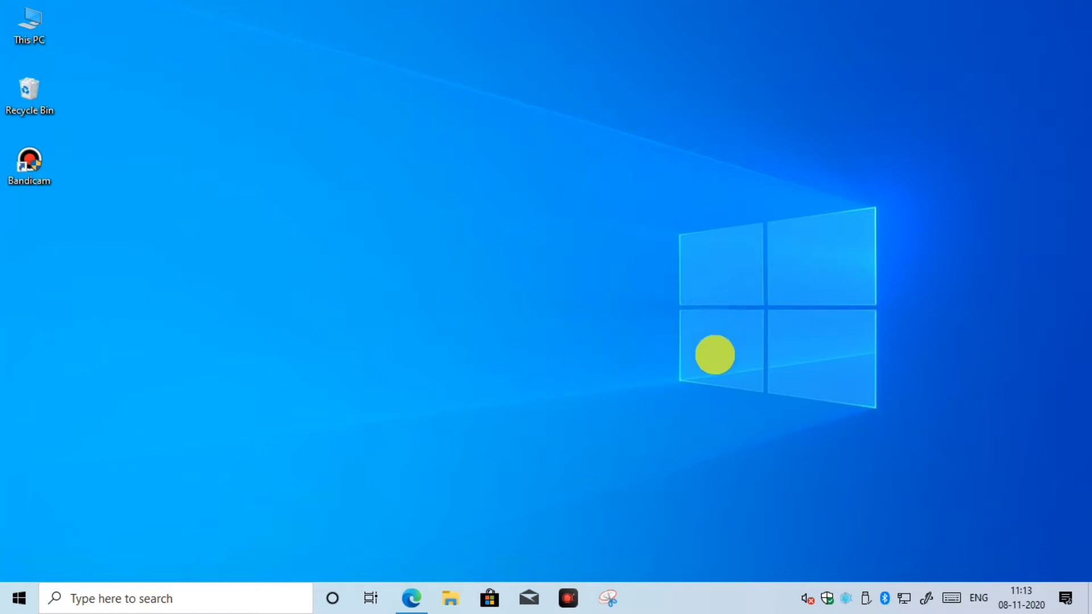
mouse_move(987, 184)
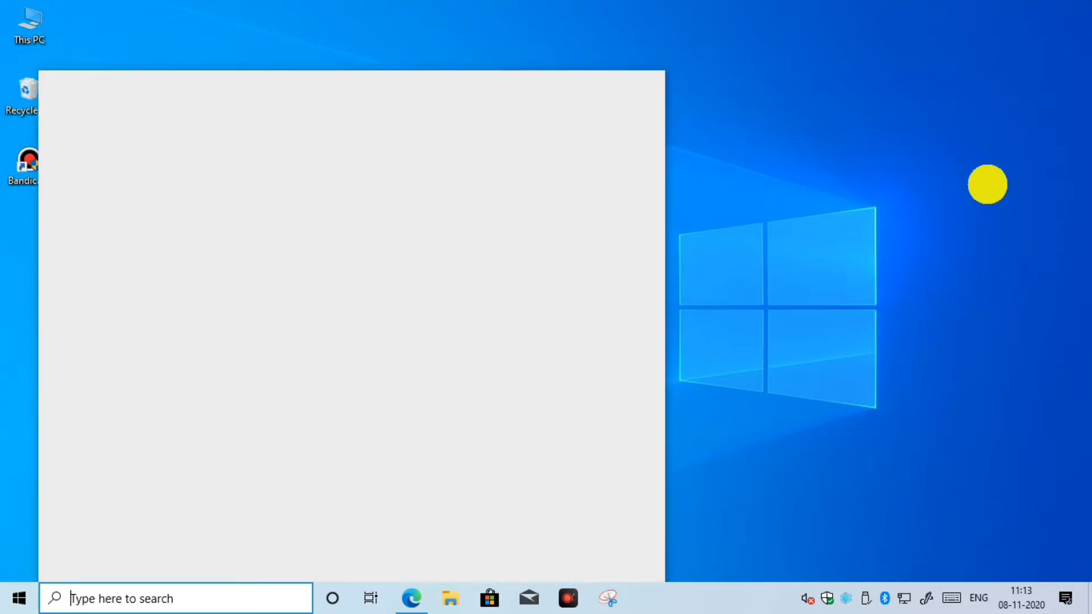
Step: Search for the On-Screen Keyboard, erasing the misspelled 'onsrree' letters
type("onsrree")
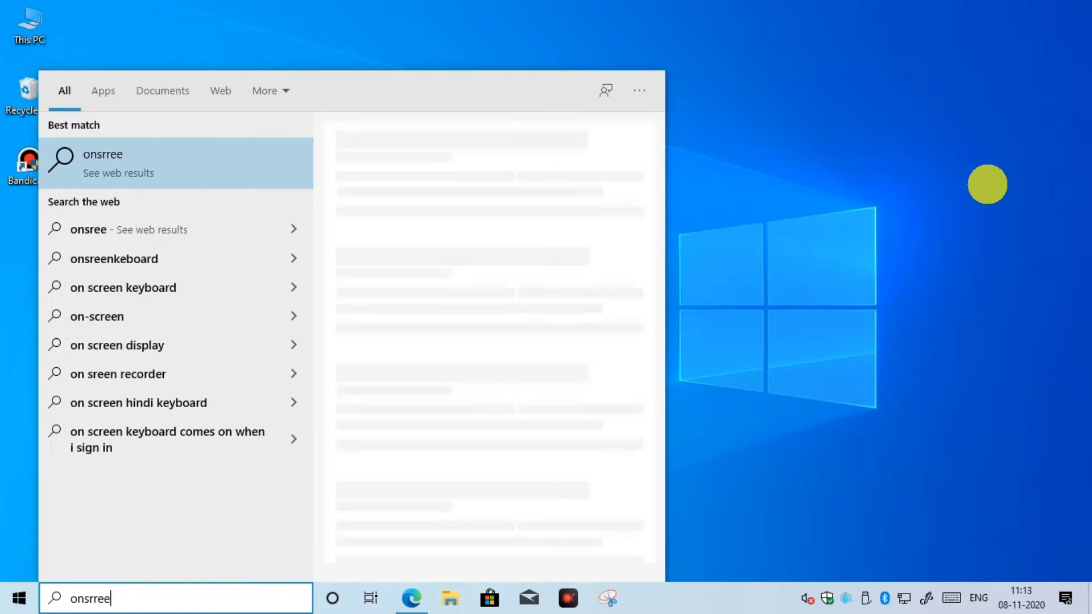
key("Backspace")
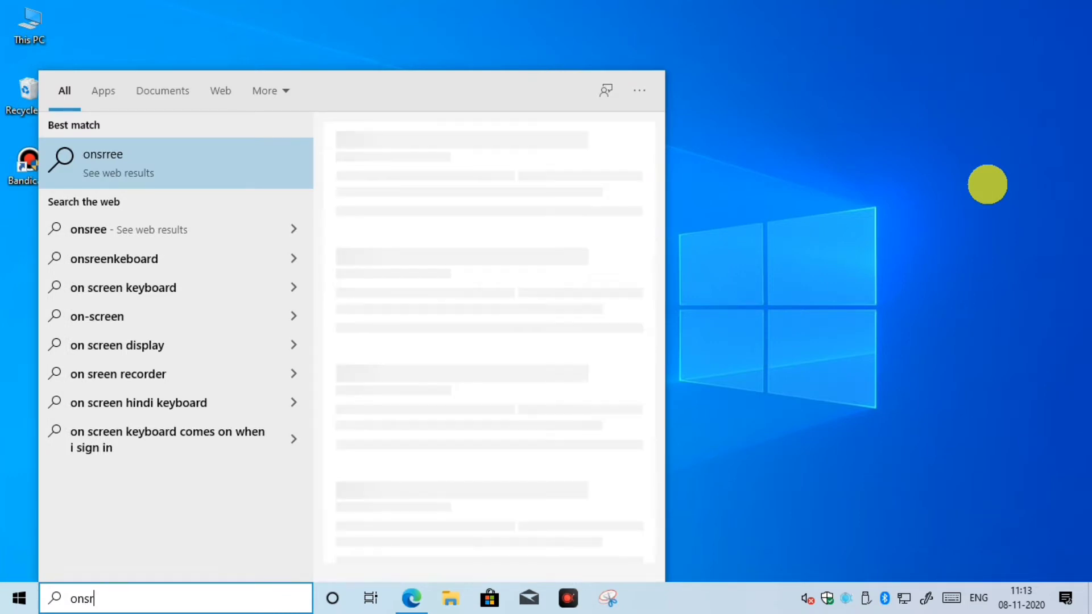
key("Backspace")
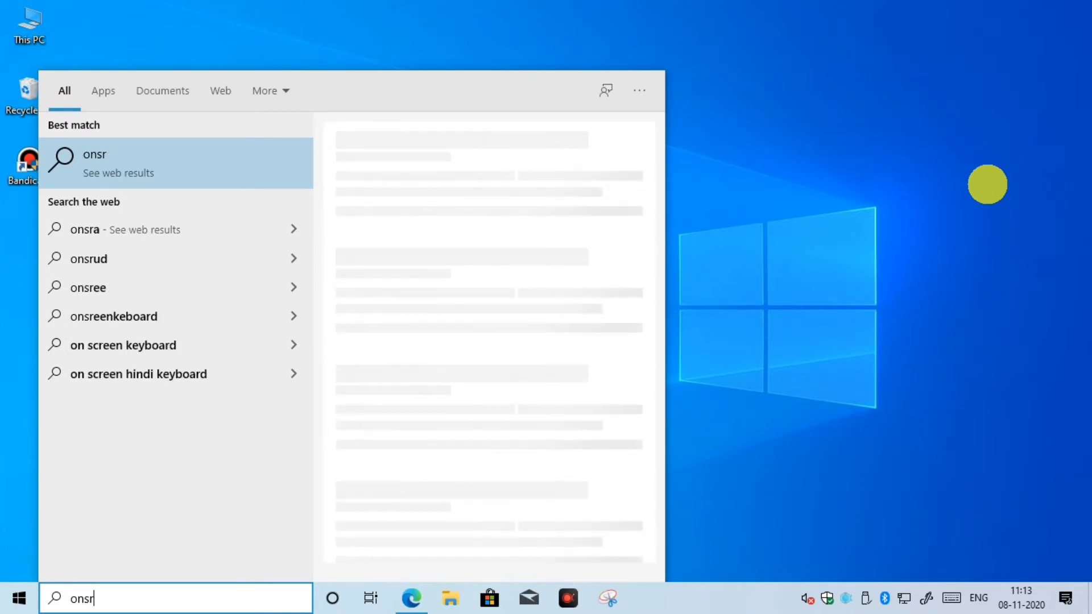
key("backspace")
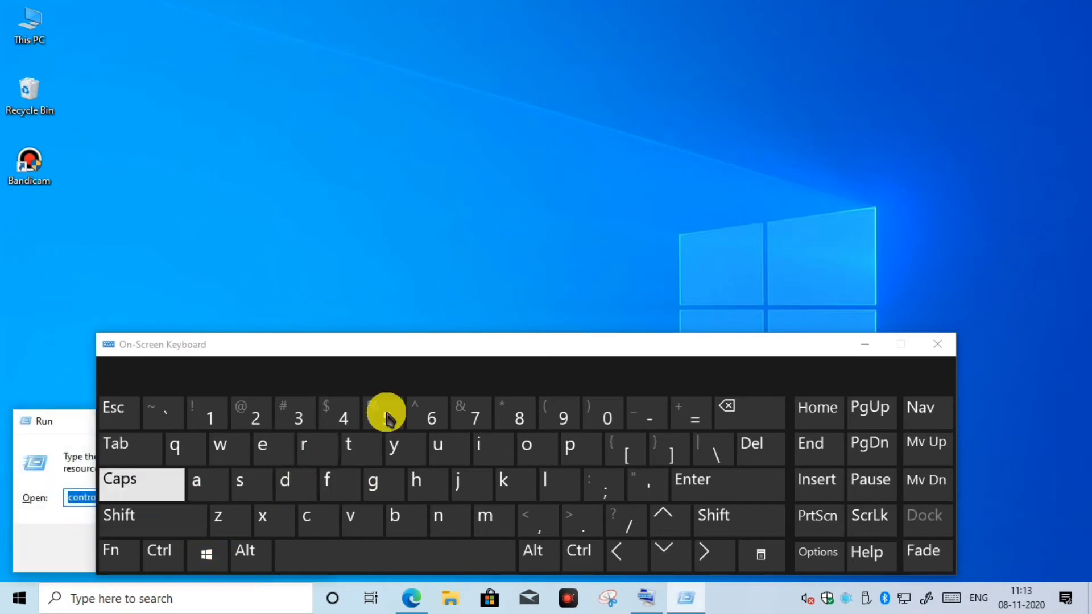
Step: Dismiss the On-Screen Keyboard and run 'control' from the Run dialog
left_click(936, 344)
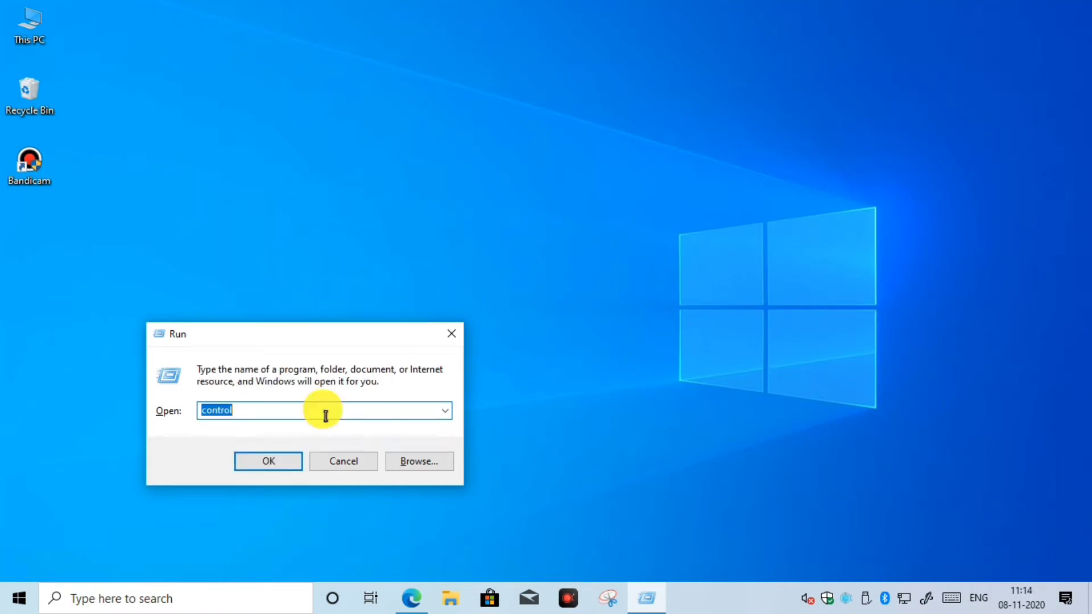
left_click(267, 461)
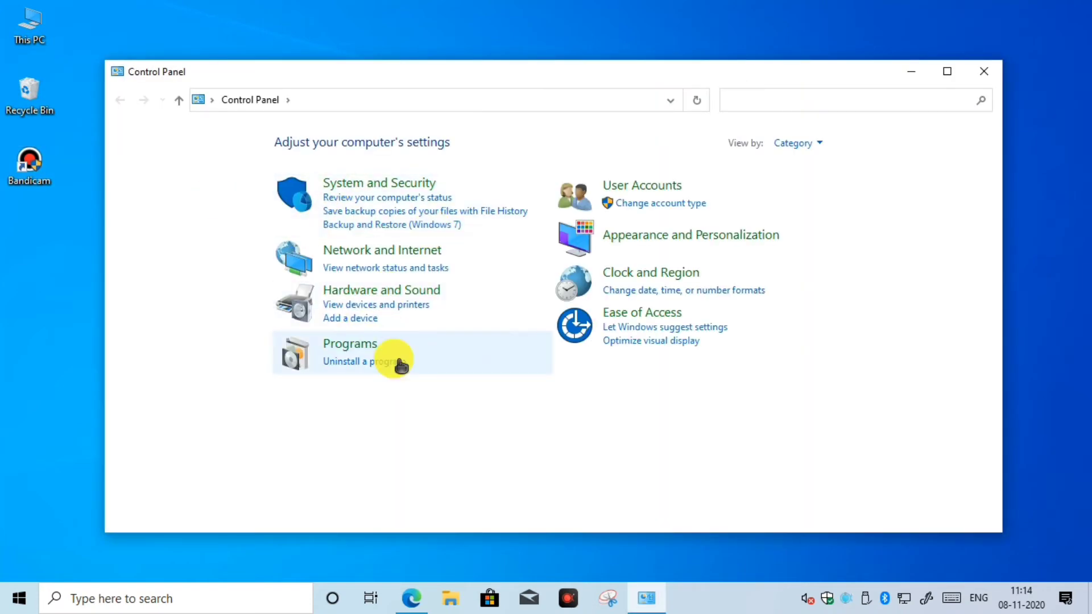
Step: Keep View by on Category and open 'Uninstall a program' under Programs
left_click(796, 143)
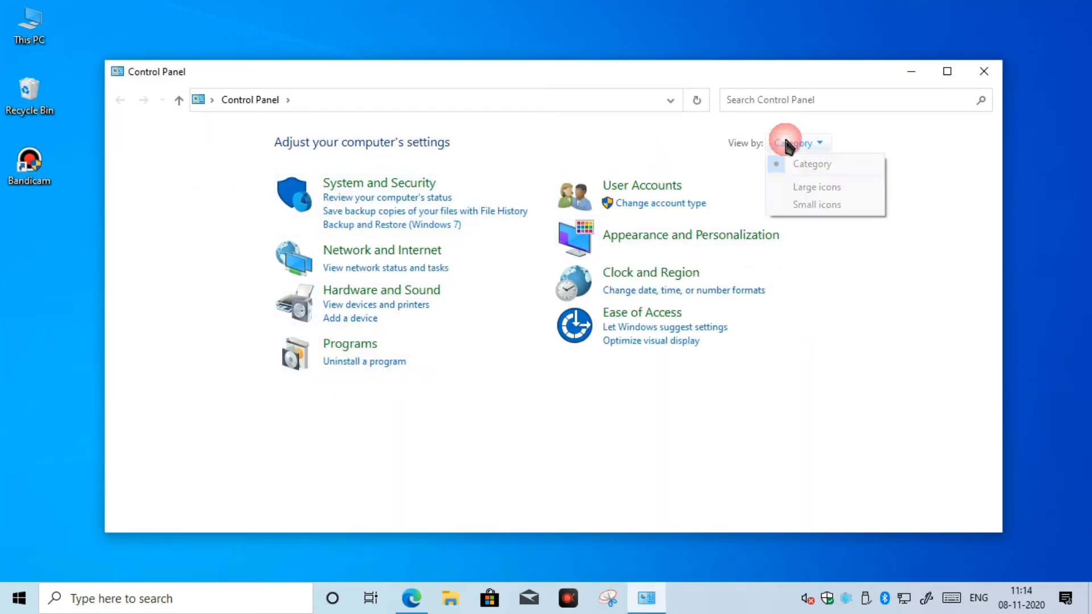
left_click(816, 186)
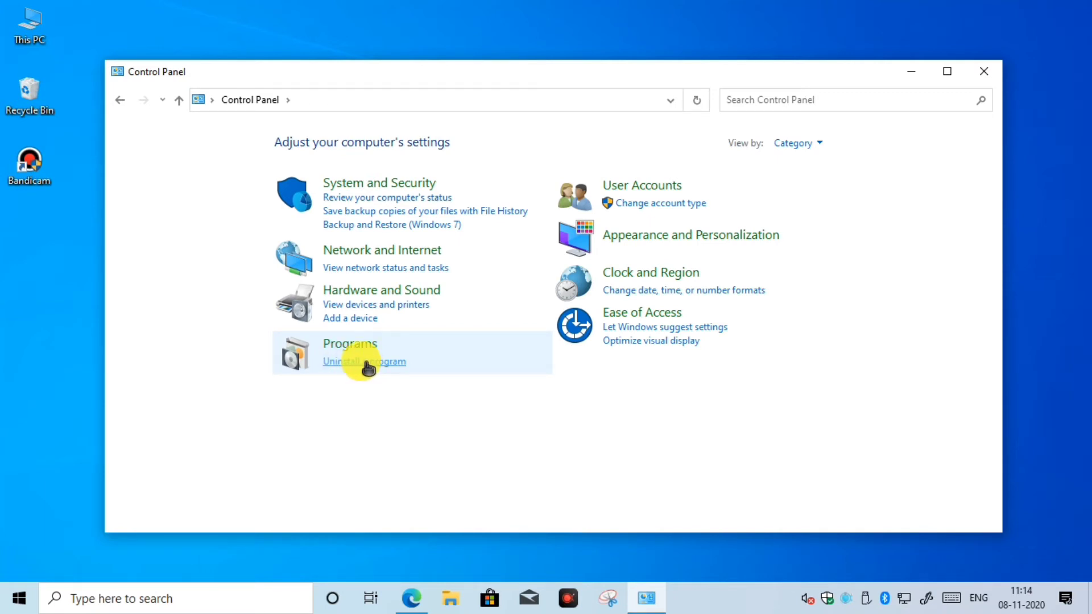
mouse_move(363, 362)
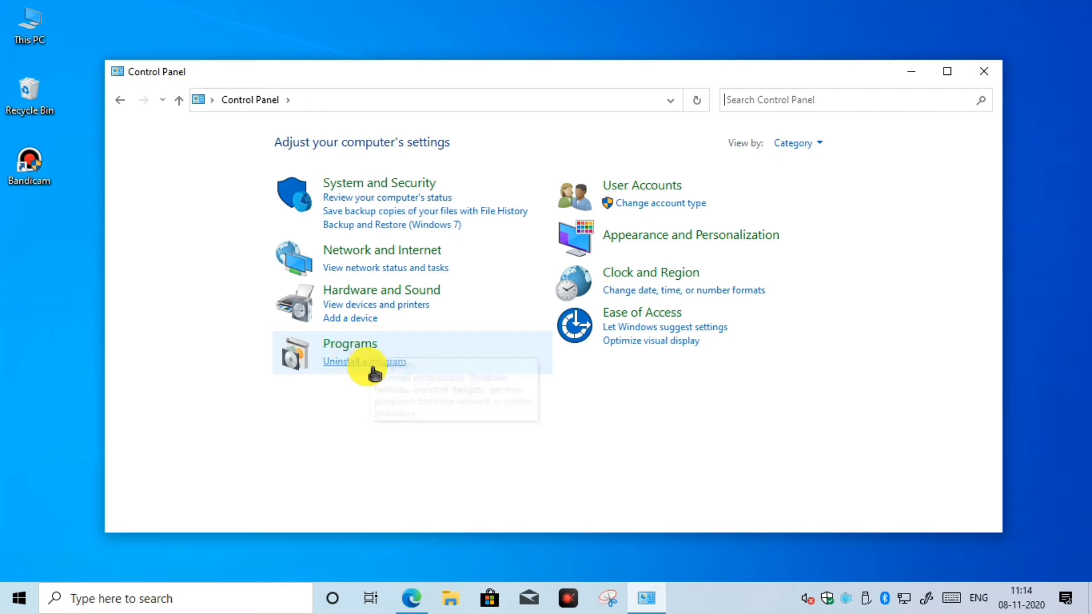
left_click(363, 361)
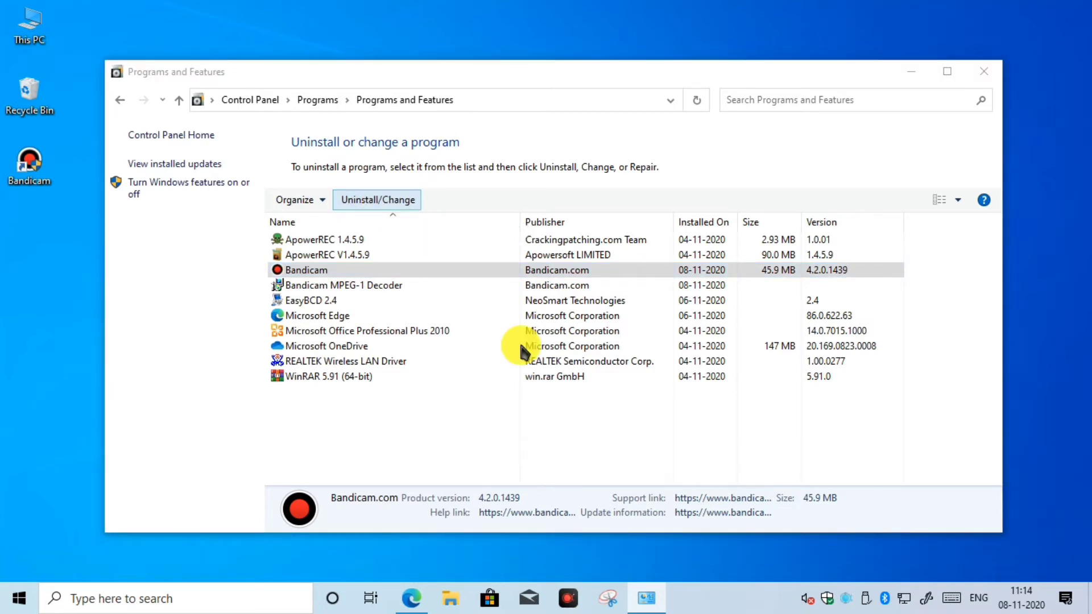
Step: Uninstall Bandicam, confirm deleting its leftover files, and close the uninstaller
left_click(376, 199)
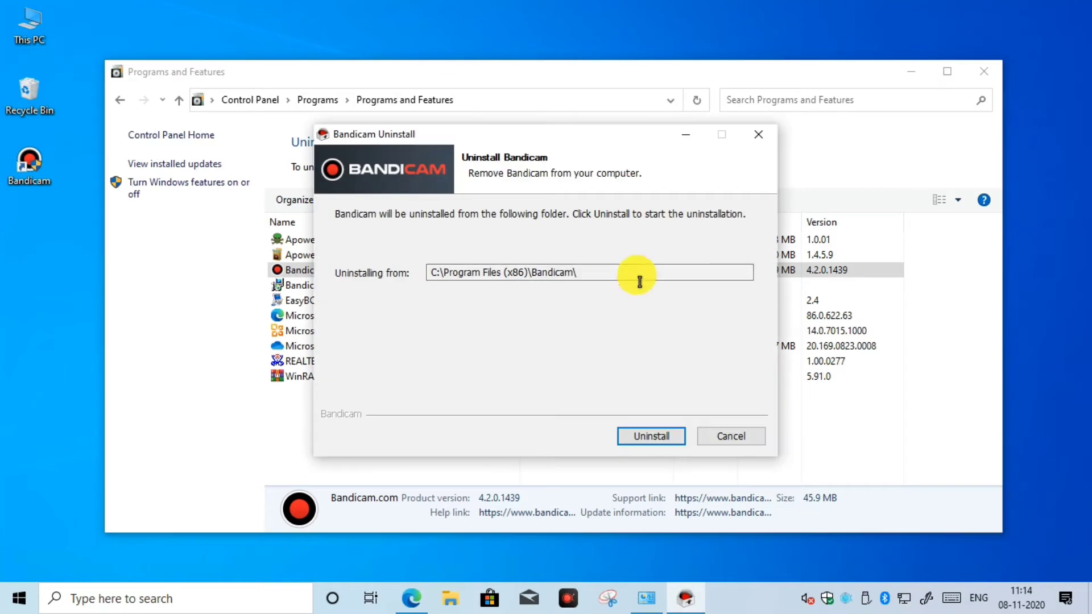
mouse_move(536, 283)
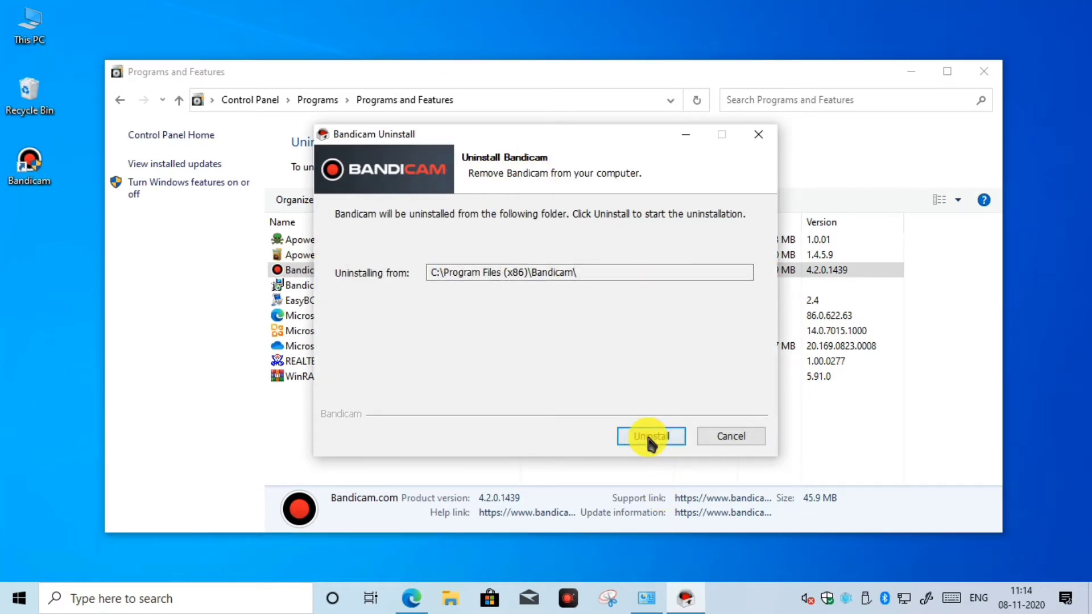
left_click(649, 436)
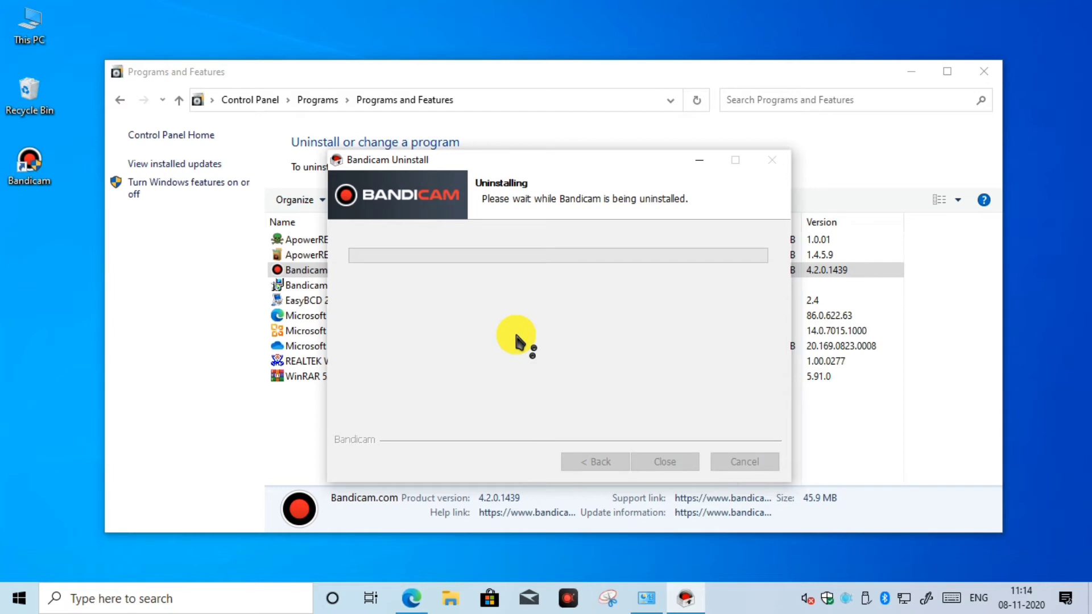
mouse_move(526, 331)
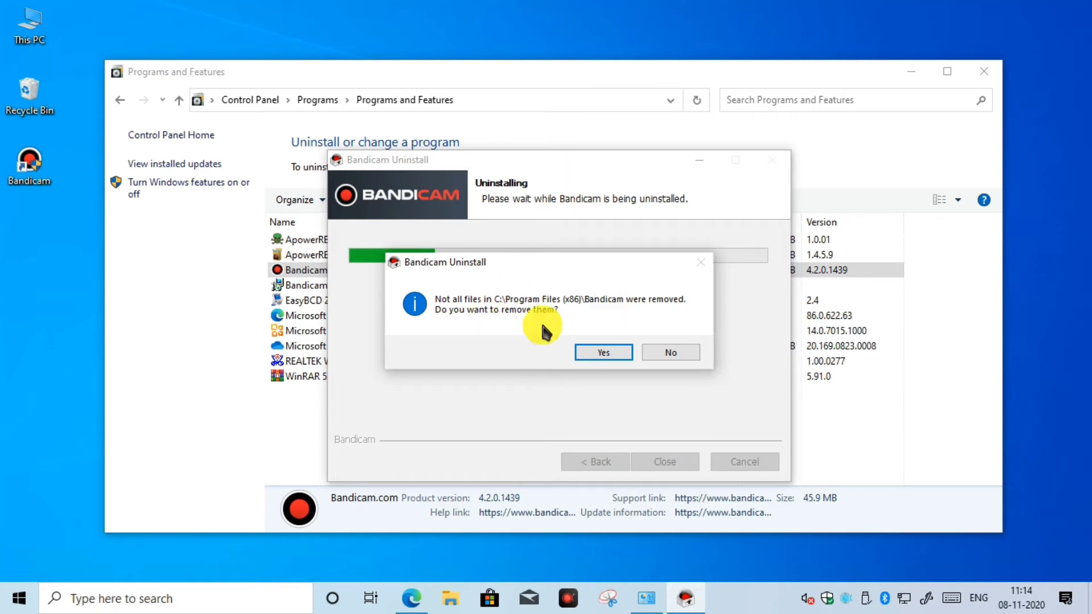
mouse_move(638, 364)
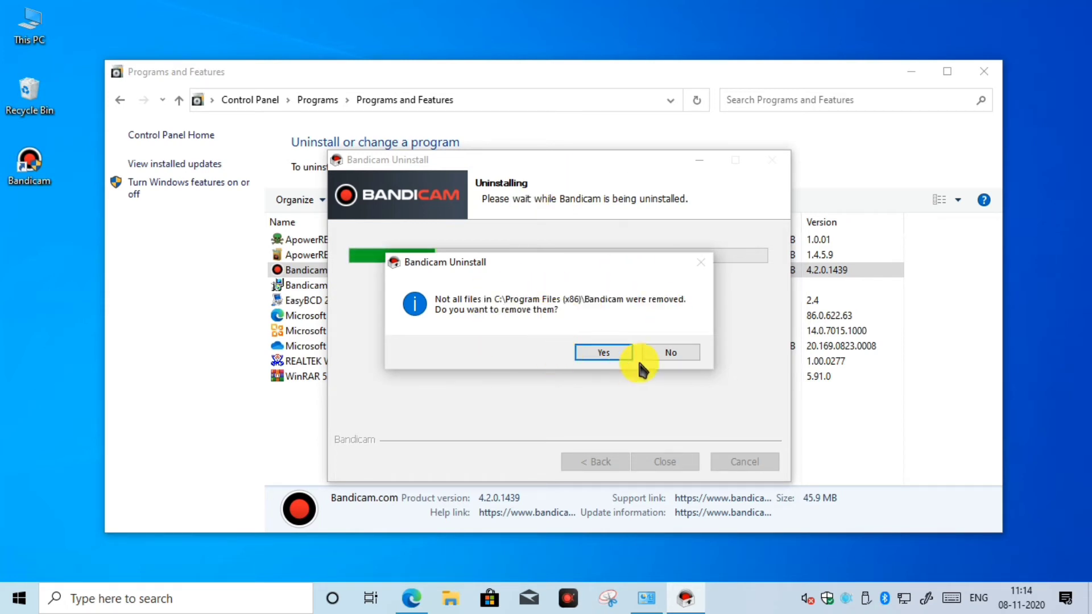
left_click(602, 352)
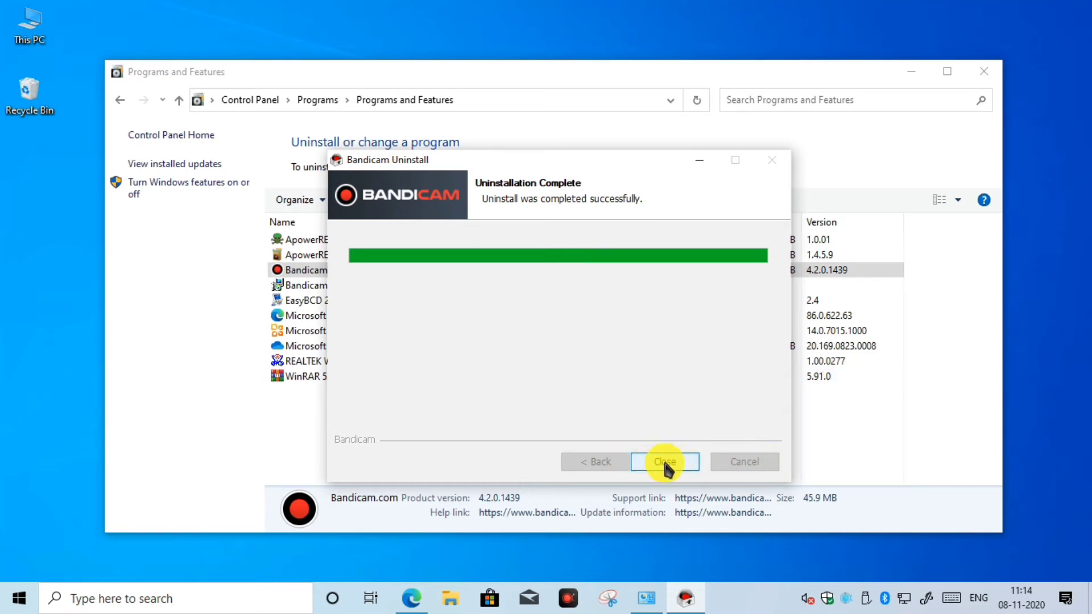
left_click(664, 461)
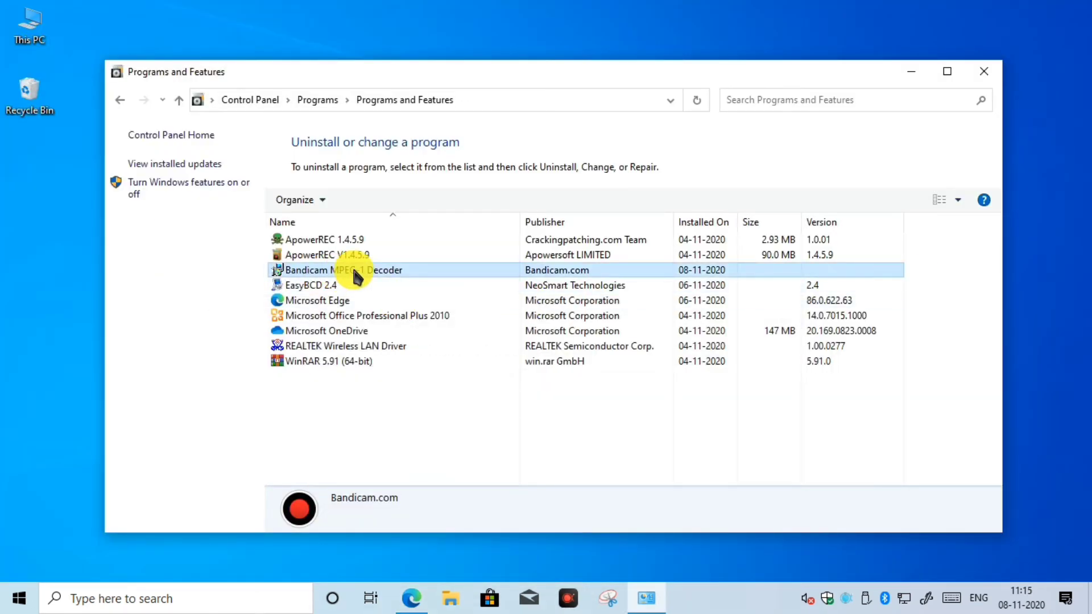
Step: Uninstall Bandicam MPEG-1 Decoder via its right-click Uninstall option and close the uninstaller
left_click(344, 270)
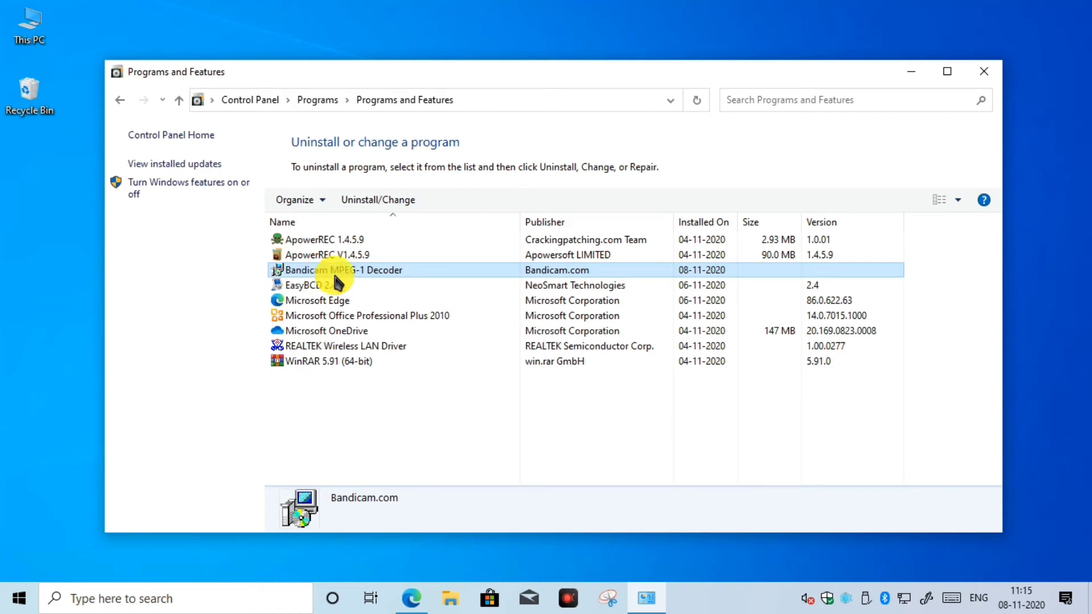
mouse_move(369, 282)
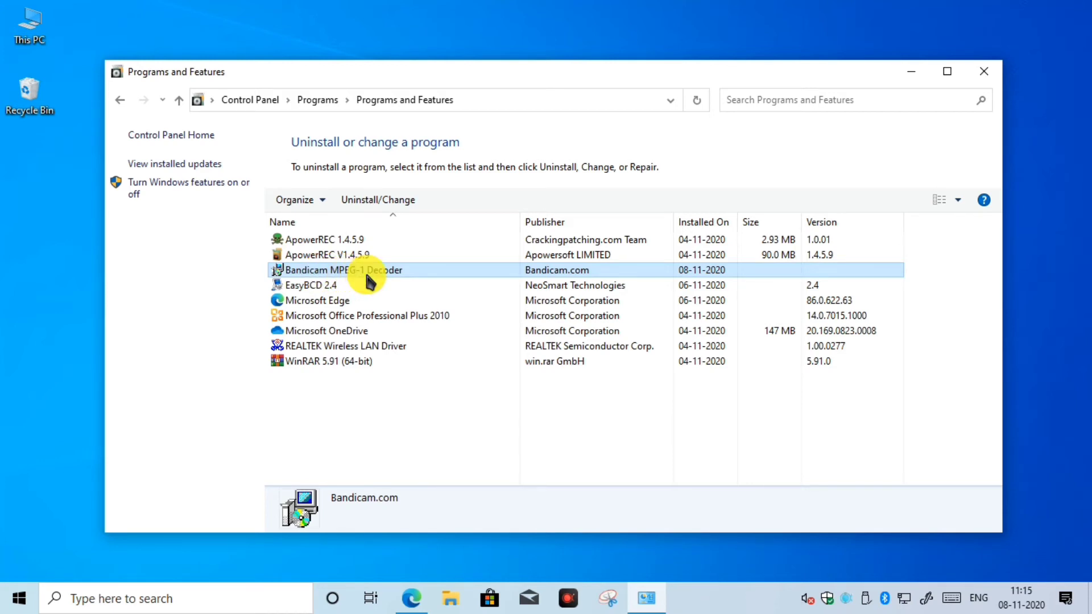
right_click(341, 270)
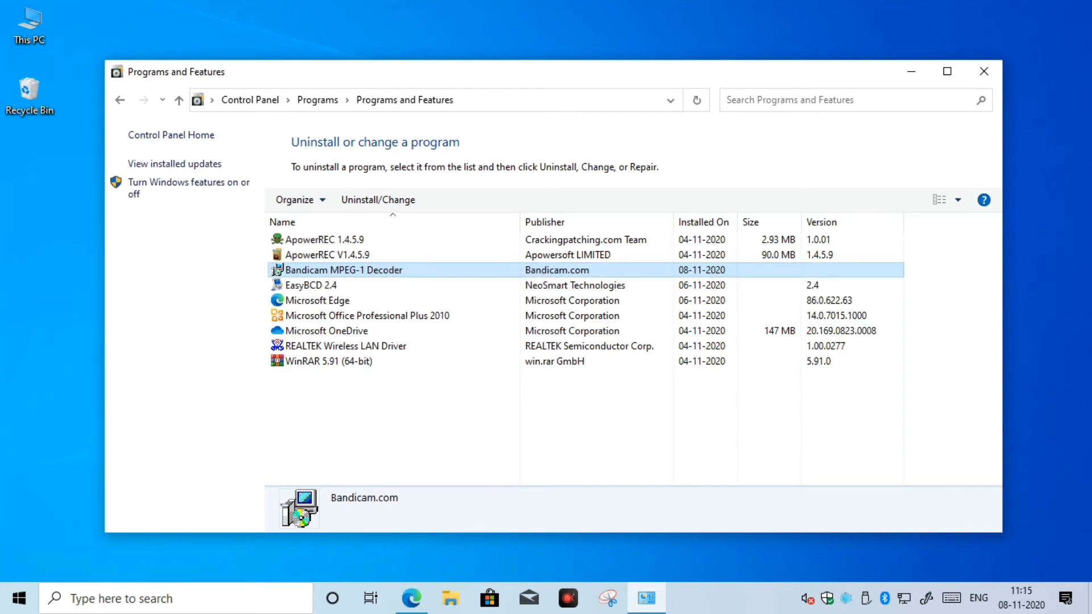
mouse_move(474, 398)
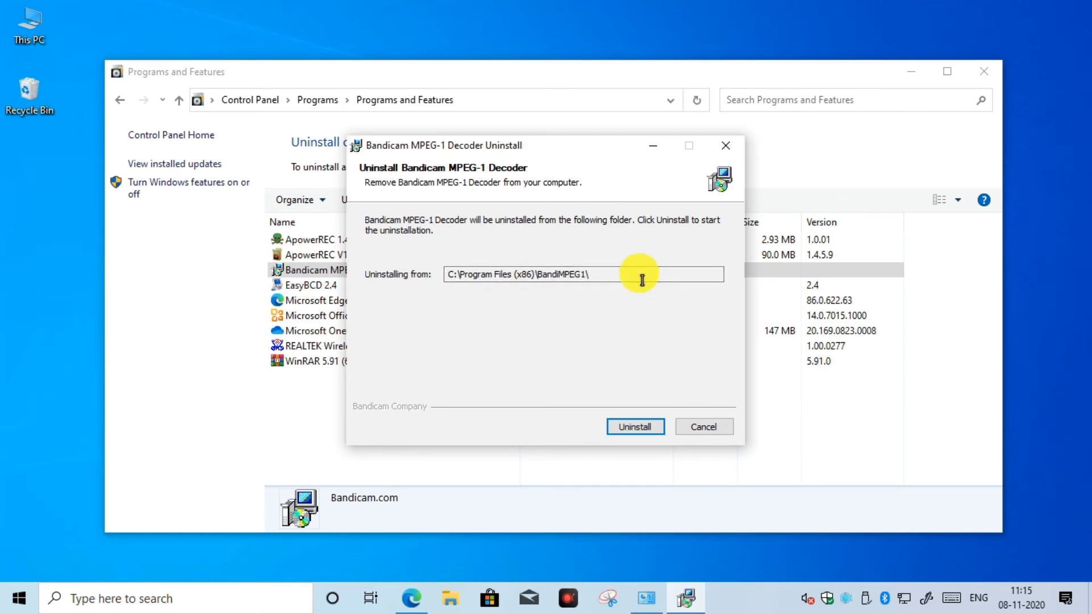
mouse_move(621, 399)
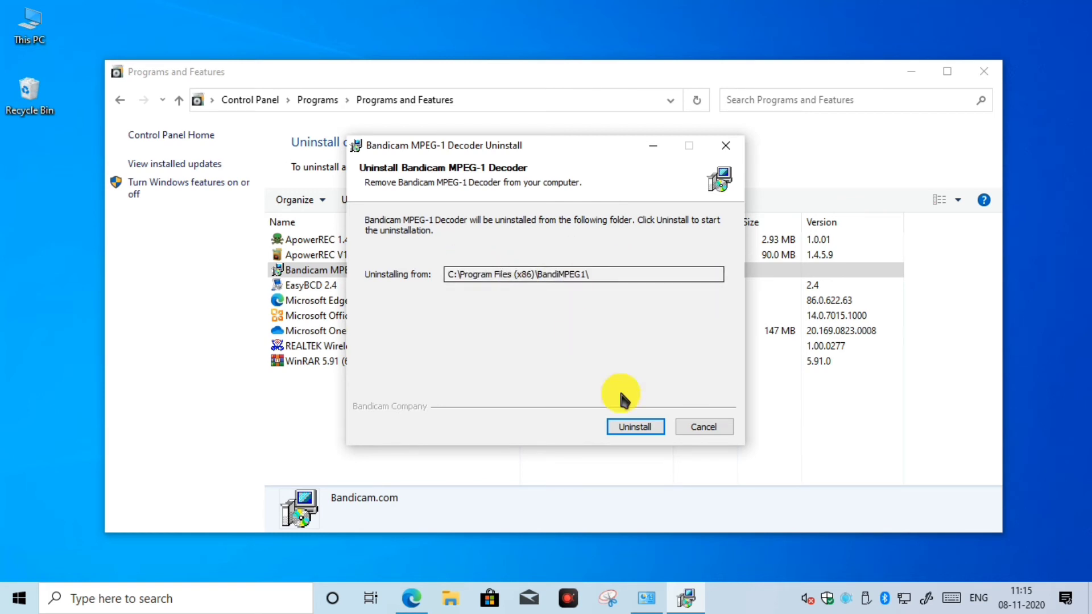
left_click(635, 426)
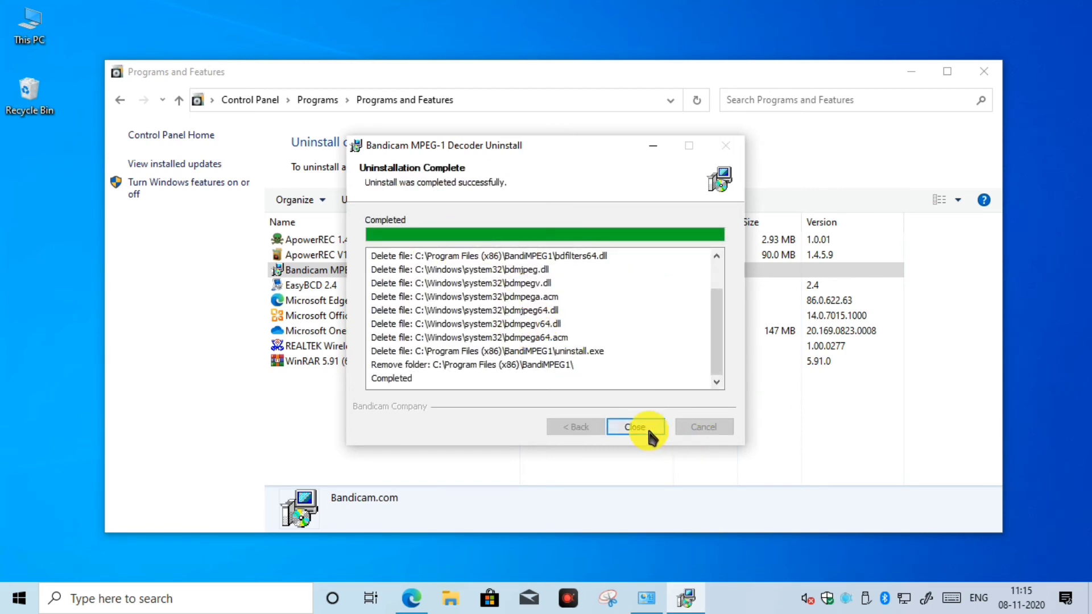
left_click(633, 427)
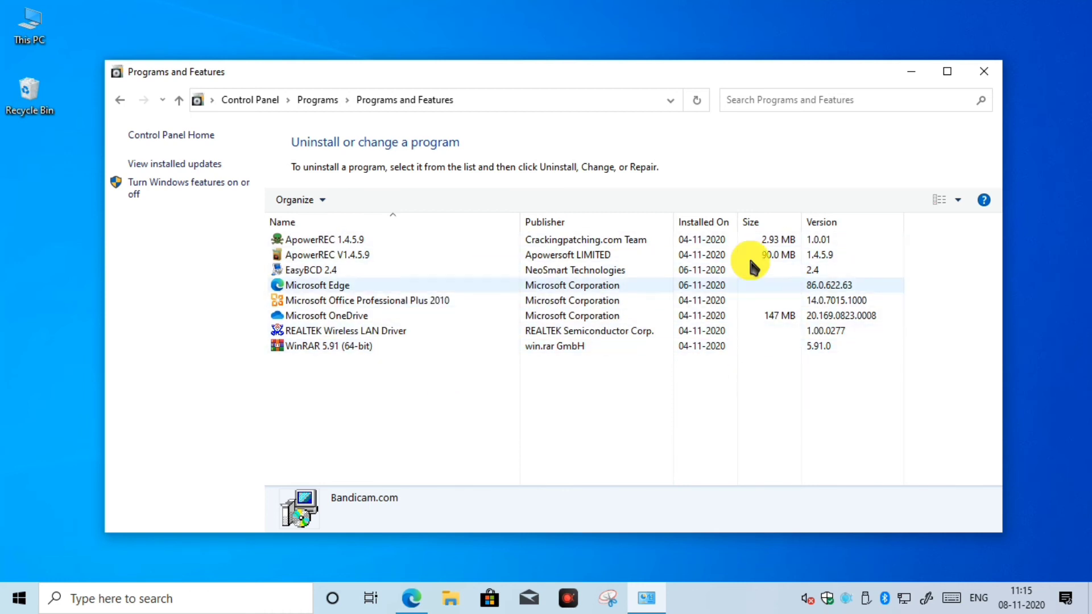
Step: Close the Programs and Features window and click on the empty desktop
left_click(983, 72)
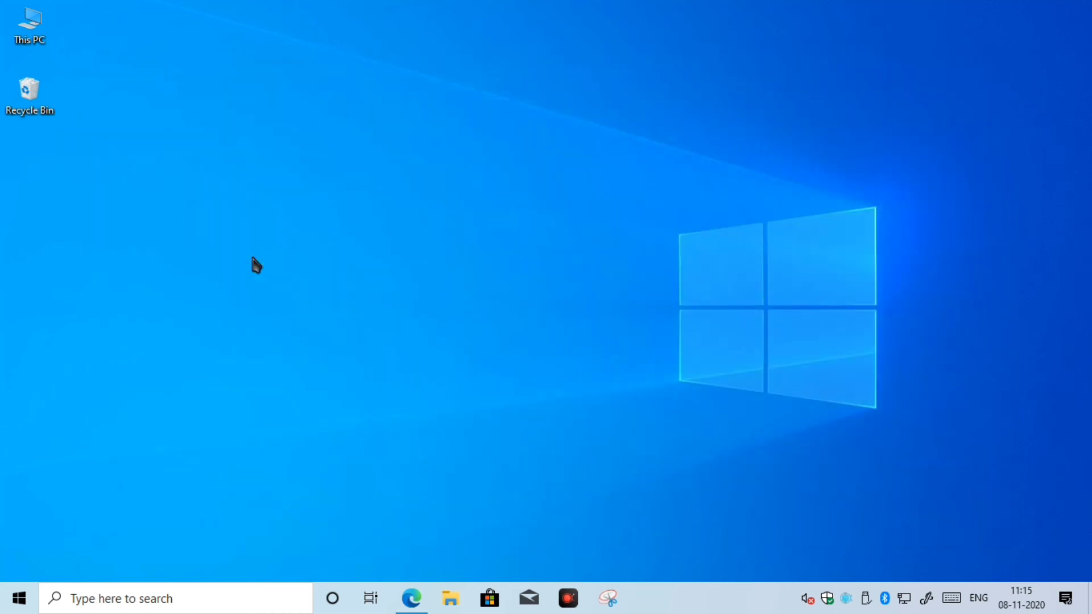
left_click(252, 255)
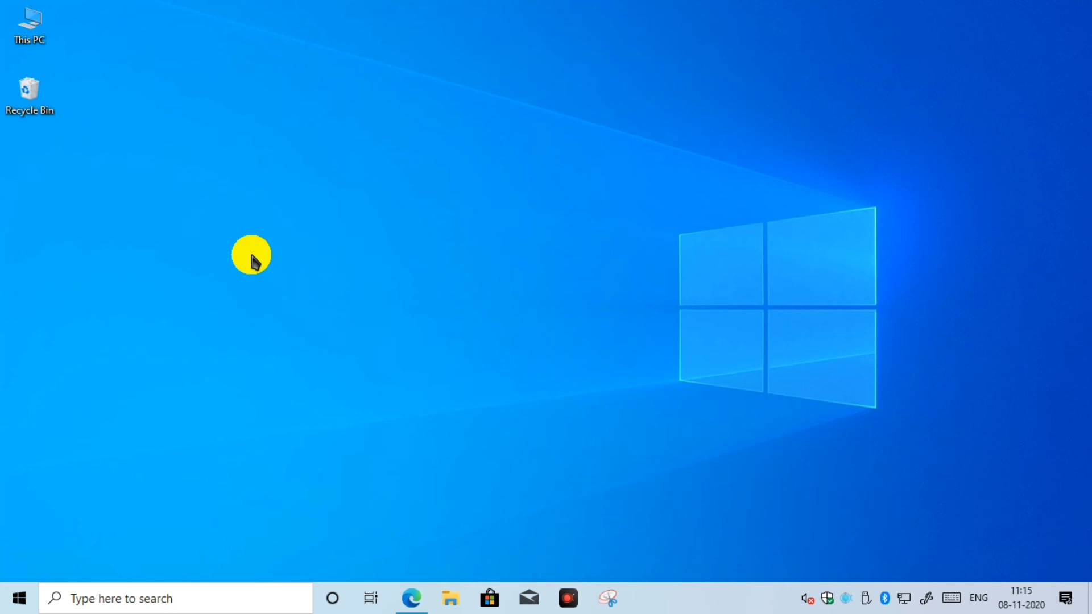